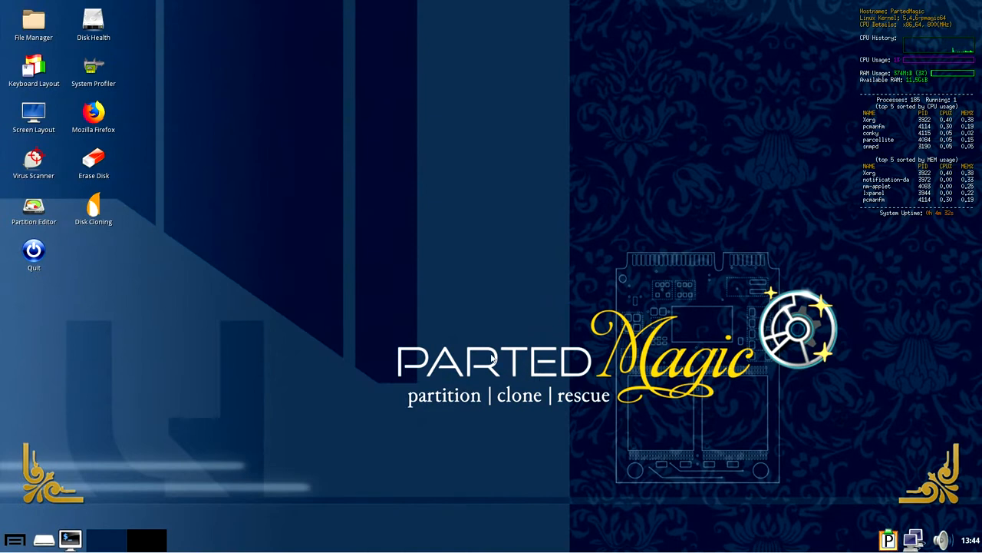
pyautogui.moveTo(451, 338)
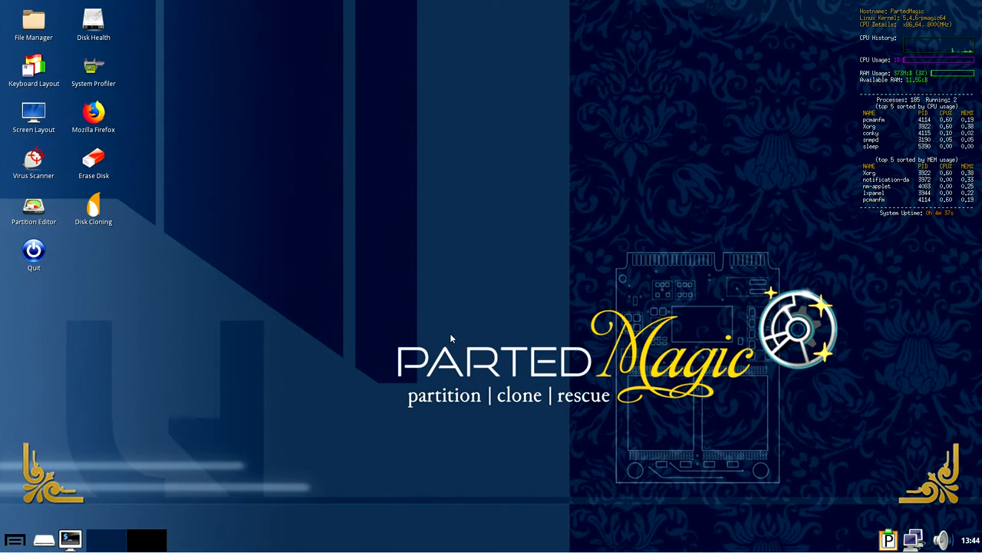
pyautogui.moveTo(438, 317)
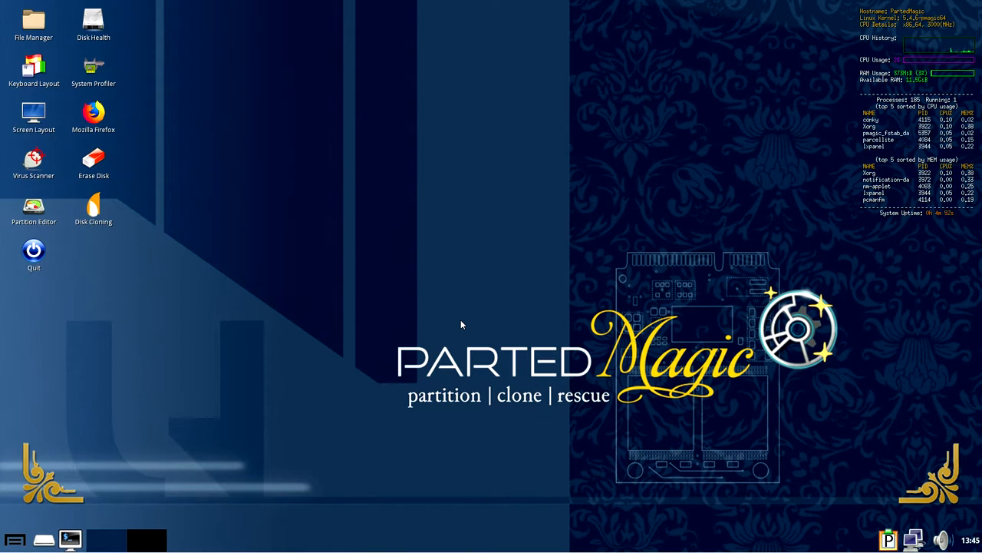
pyautogui.moveTo(465, 323)
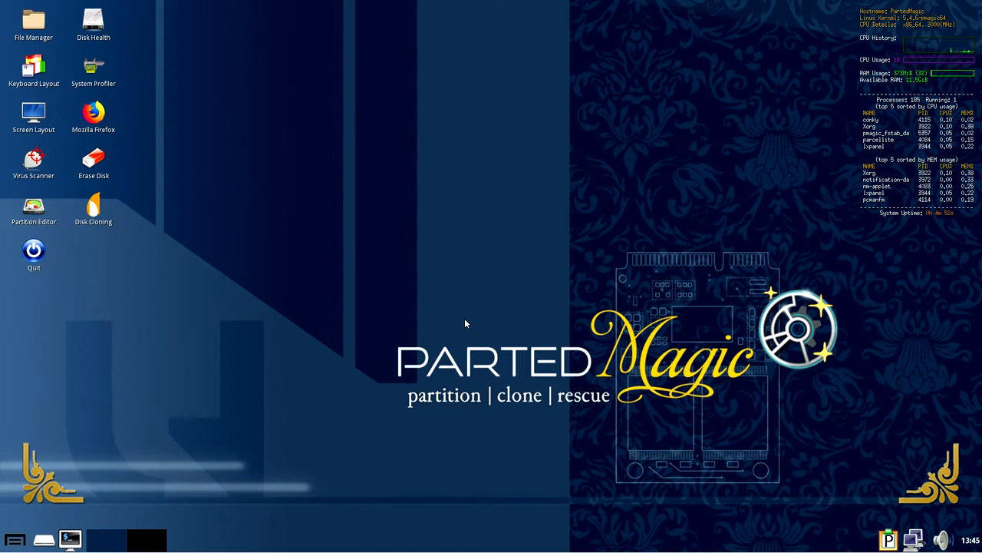
pyautogui.moveTo(471, 320)
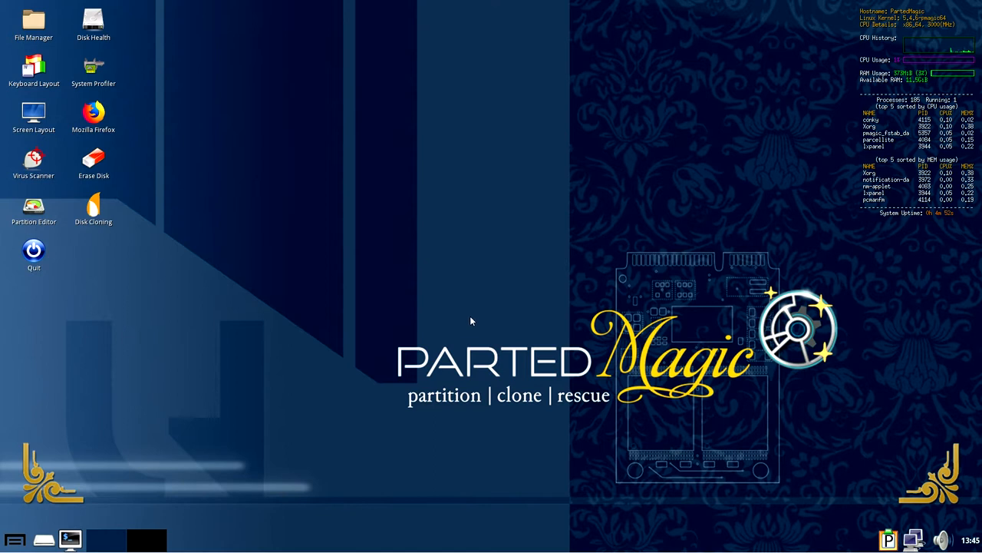
pyautogui.moveTo(421, 321)
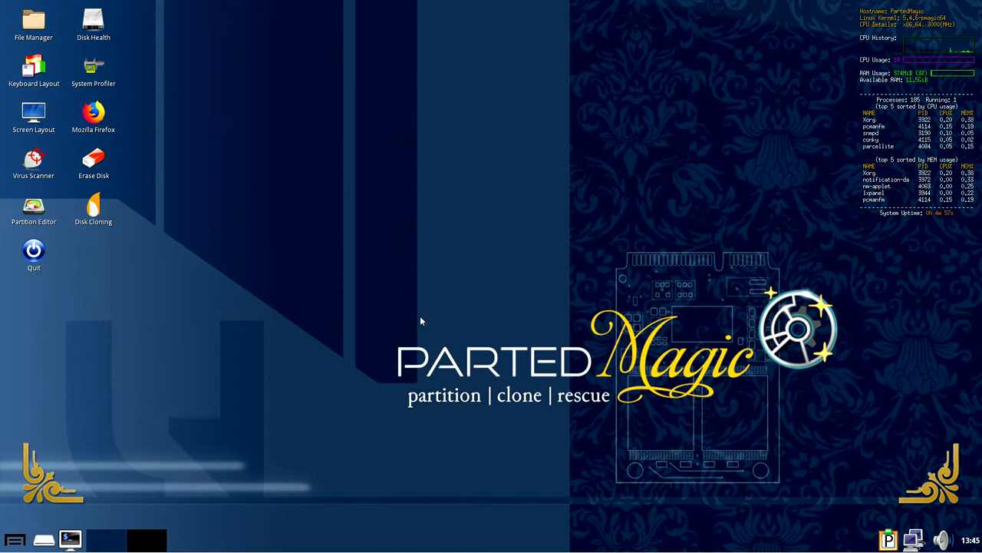
pyautogui.moveTo(322, 333)
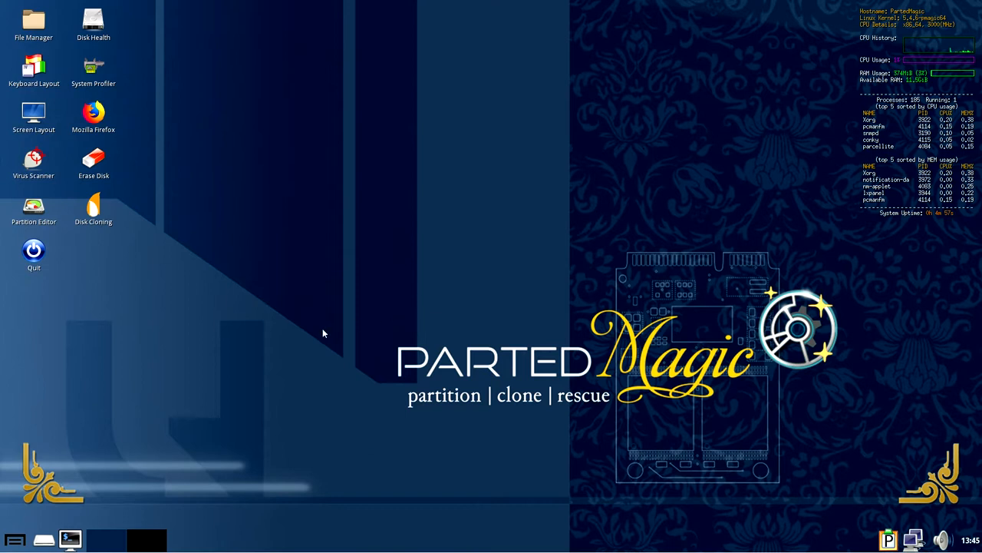
pyautogui.moveTo(269, 355)
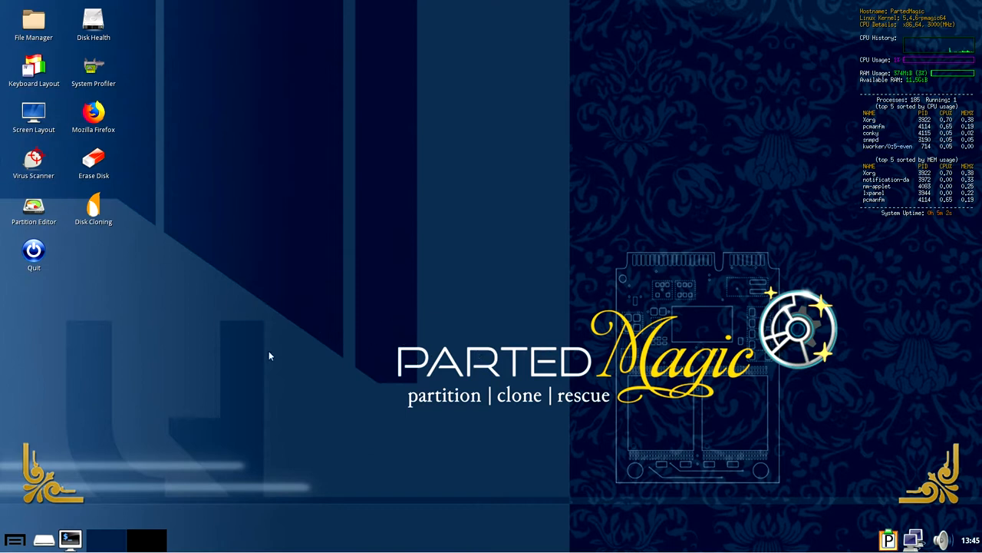
pyautogui.moveTo(248, 354)
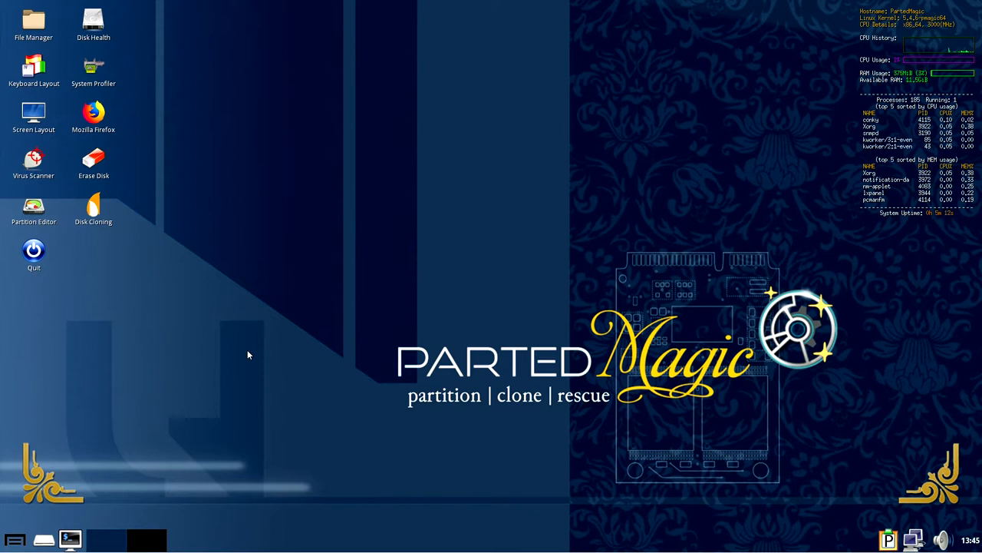
pyautogui.moveTo(120, 181)
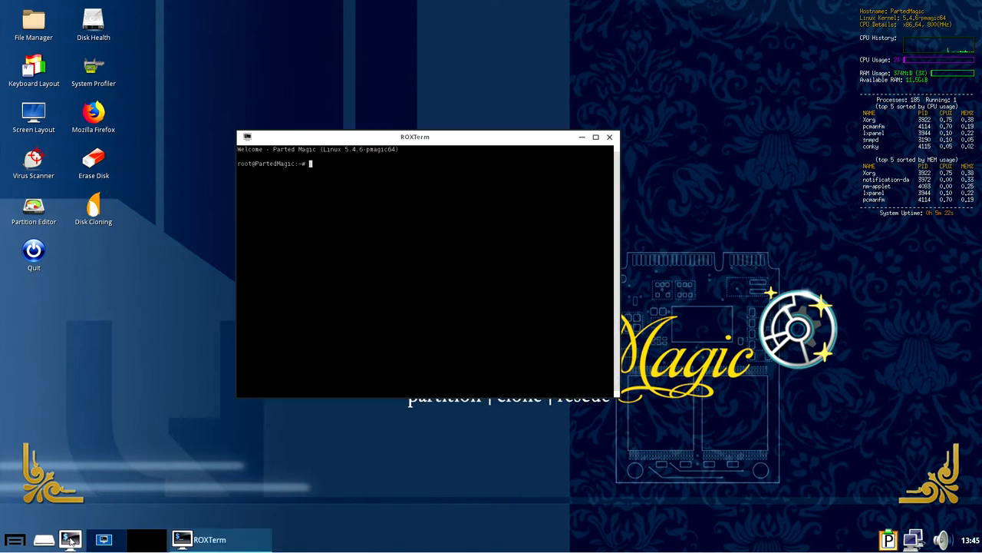
# Run lsblk in ROXTerm to list the 931.5G sda and 114.6G sdb disks.
pyautogui.click(596, 137)
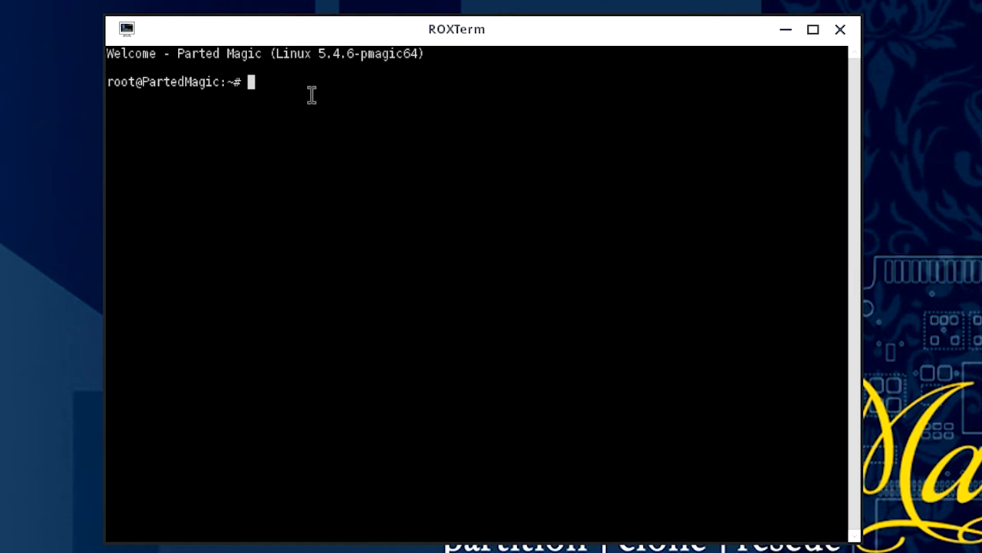
pyautogui.write('ls')
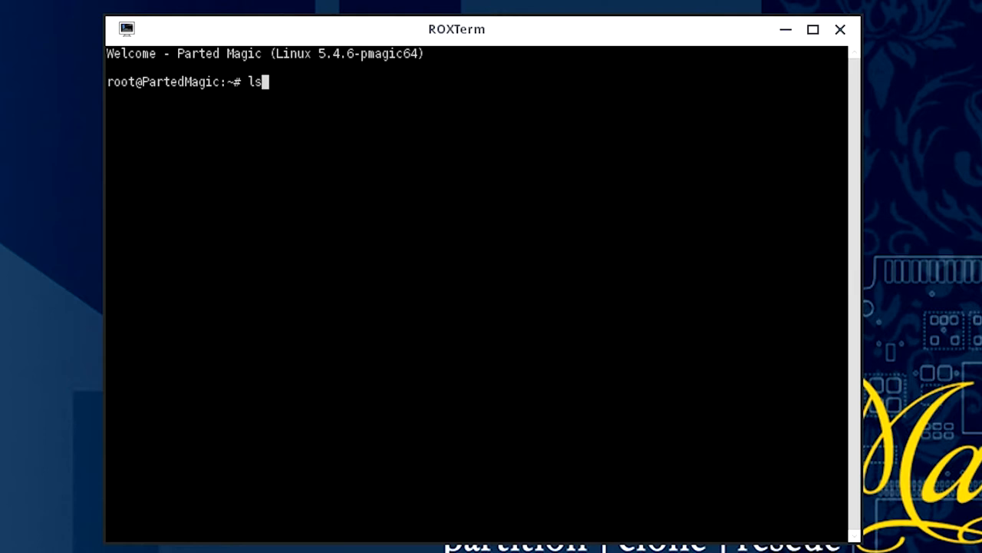
pyautogui.write('blk')
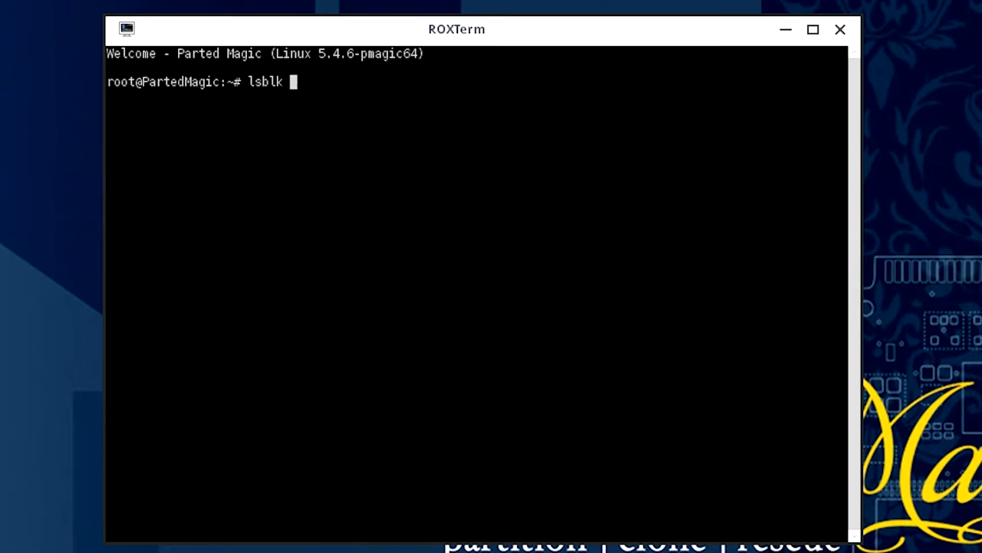
pyautogui.press('Return')
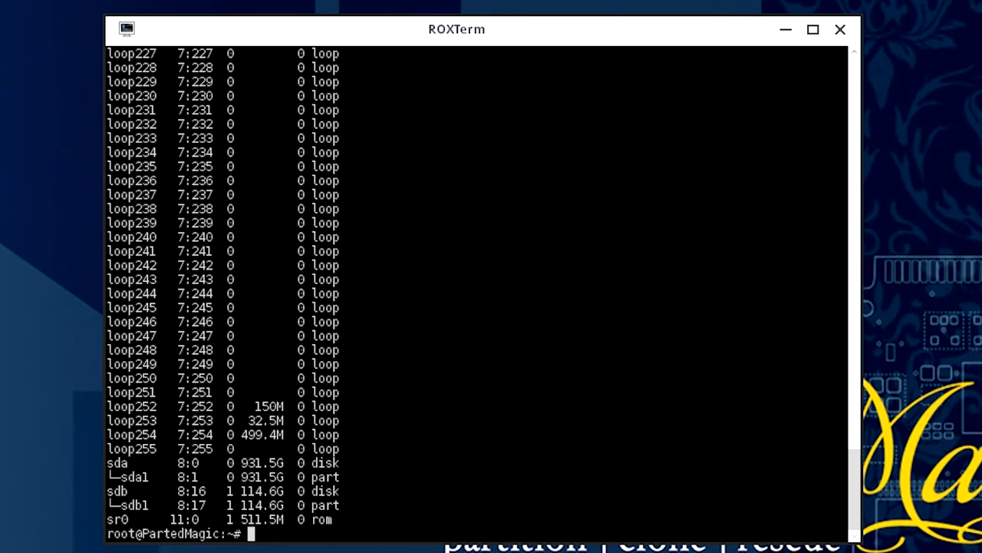
pyautogui.moveTo(180, 341)
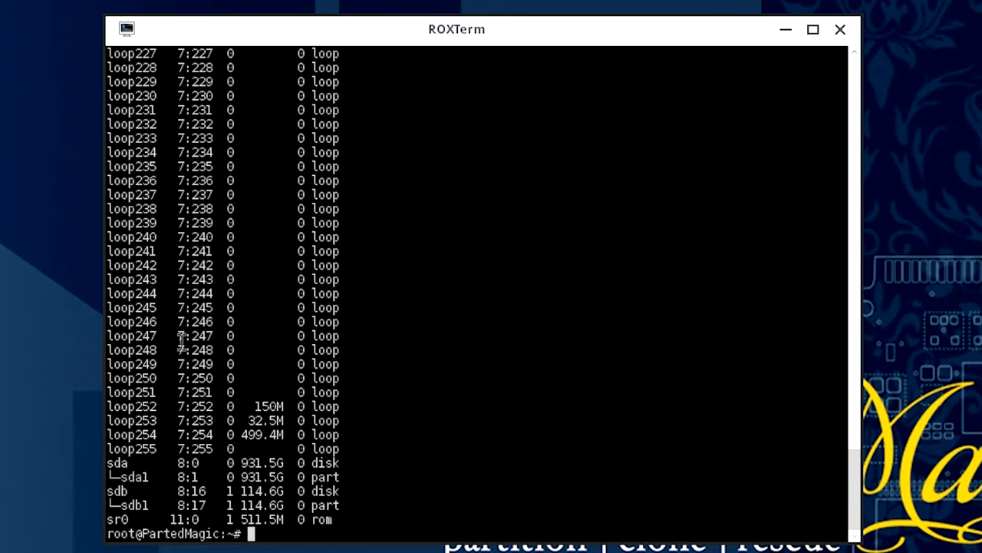
pyautogui.moveTo(119, 462)
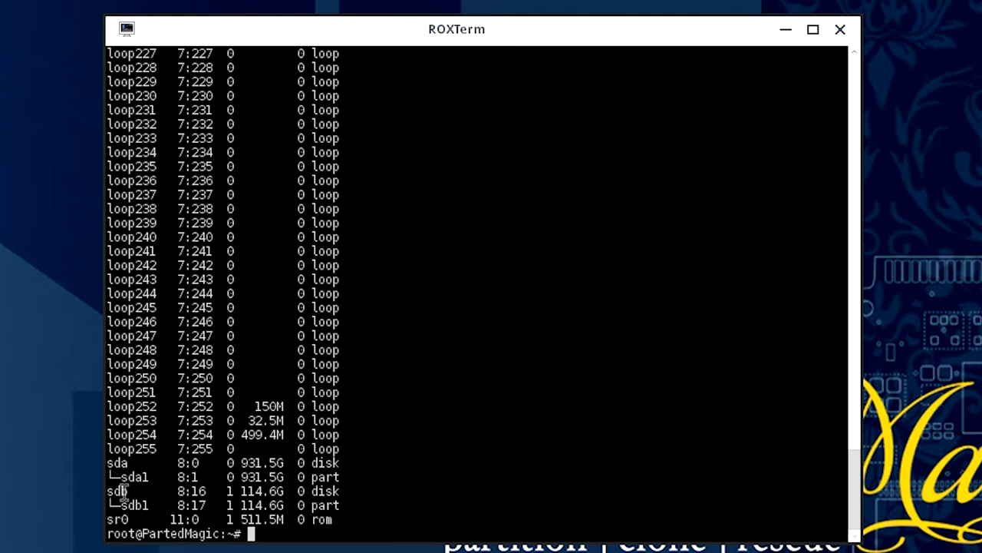
pyautogui.moveTo(142, 481)
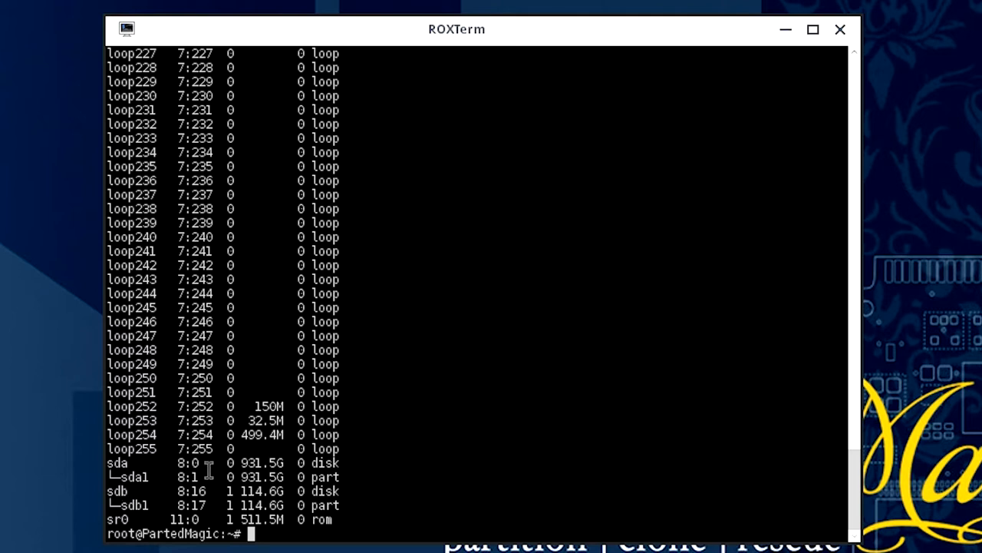
pyautogui.moveTo(273, 465)
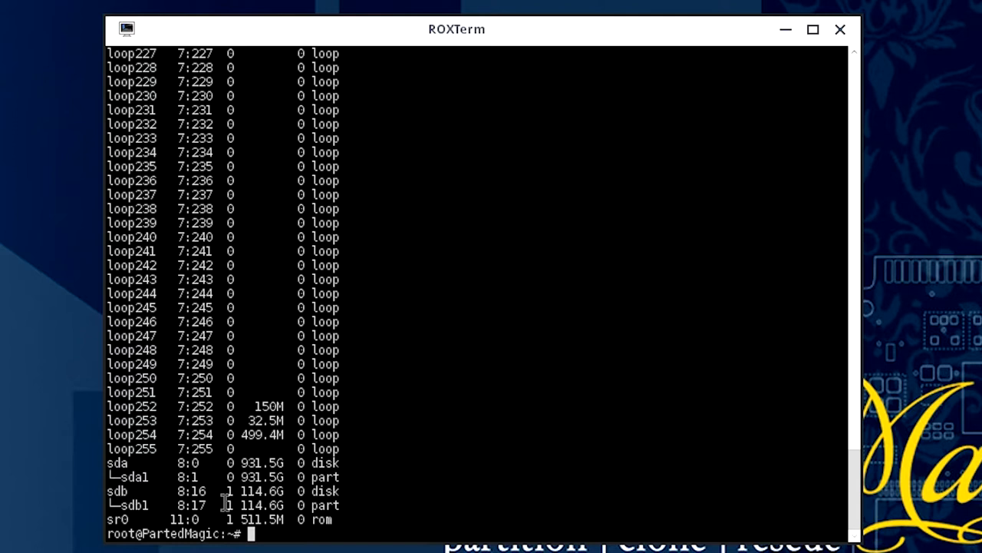
pyautogui.moveTo(129, 491)
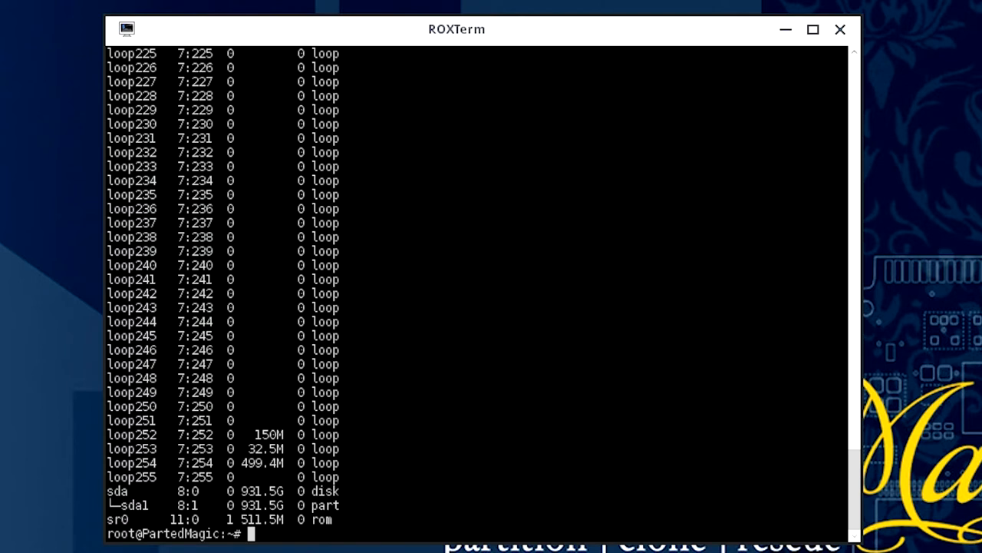
pyautogui.moveTo(138, 518)
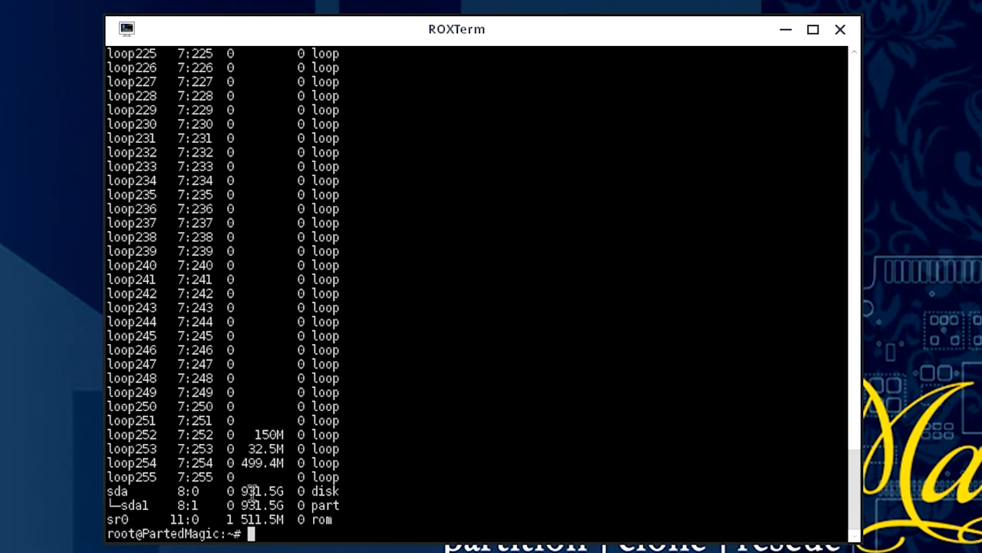
pyautogui.moveTo(149, 505)
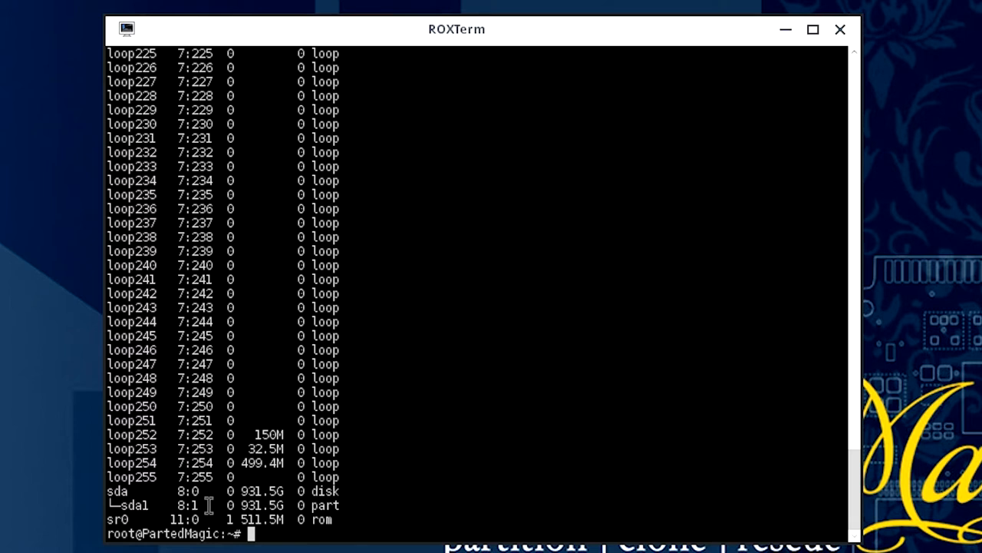
pyautogui.moveTo(221, 505)
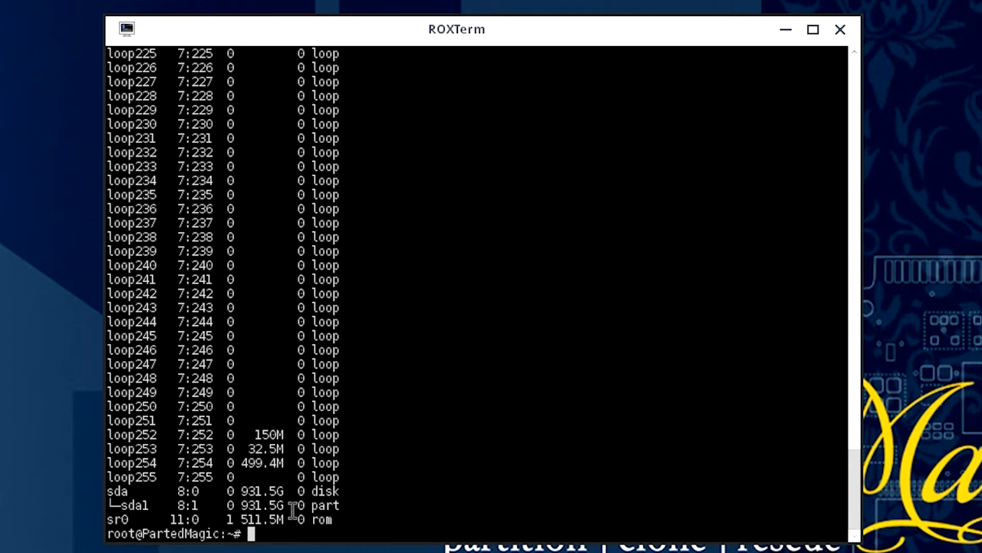
# Lazily unmount /dev/sda1 with 'sudo umount /dev/sda1 -l'.
pyautogui.write('sudo')
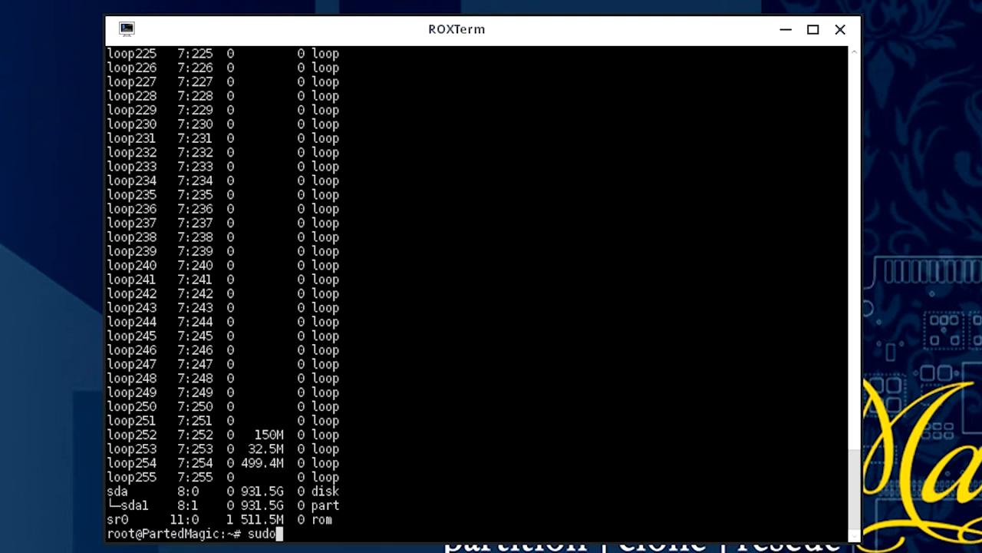
pyautogui.write('umou')
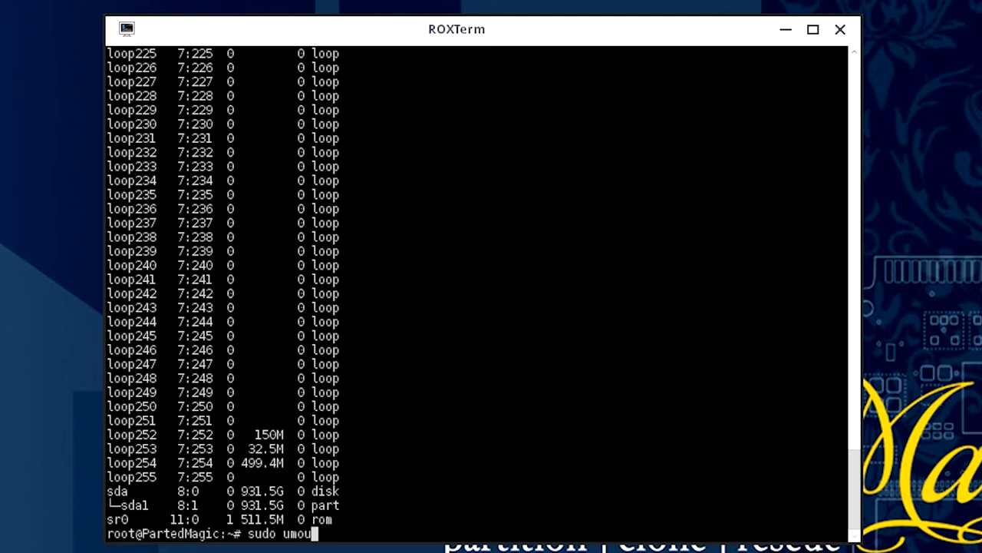
pyautogui.write('nt /')
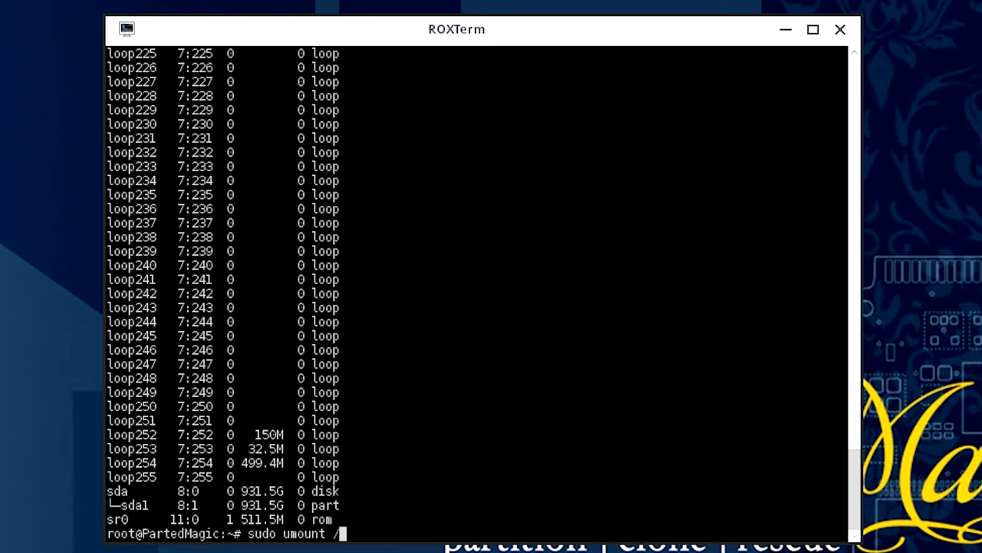
pyautogui.write('/dev')
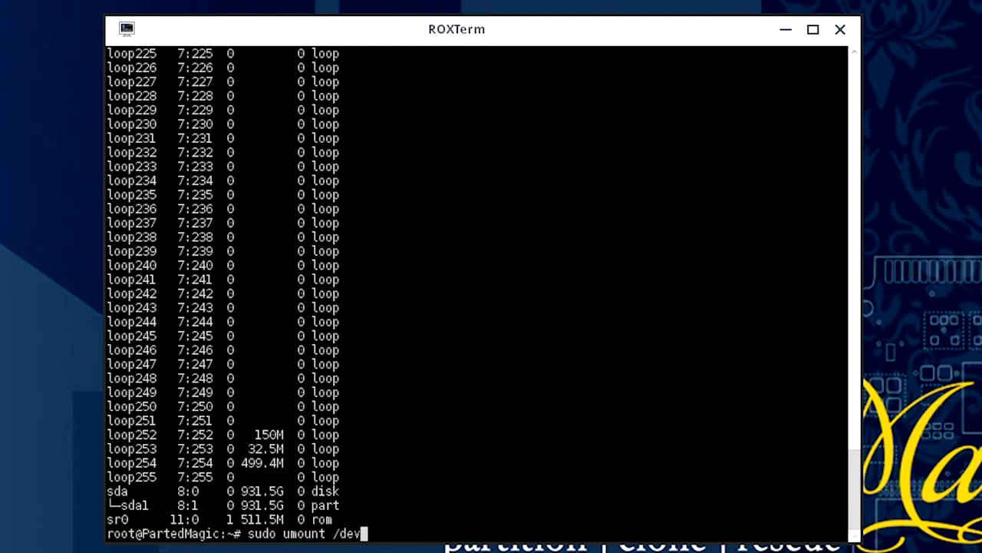
pyautogui.write('sd')
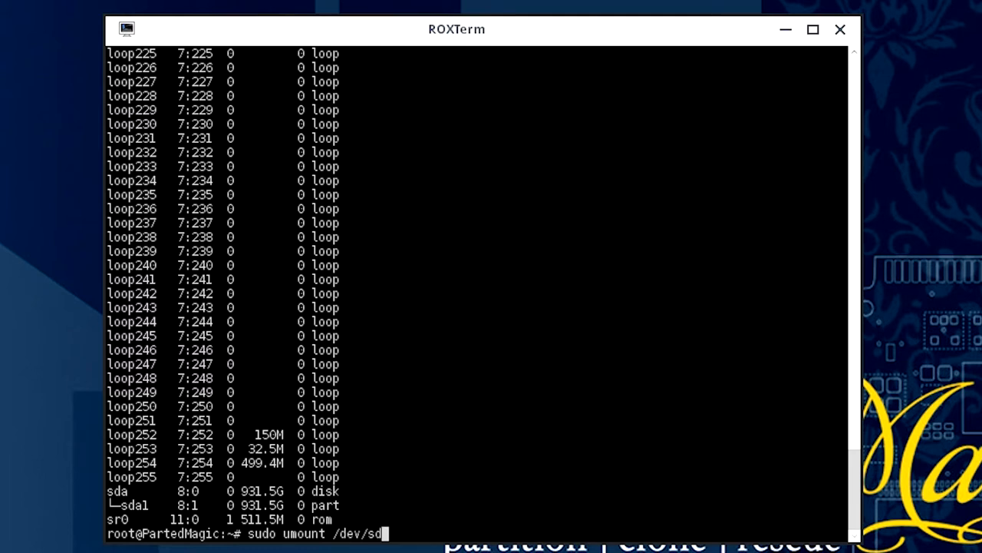
pyautogui.write('a1')
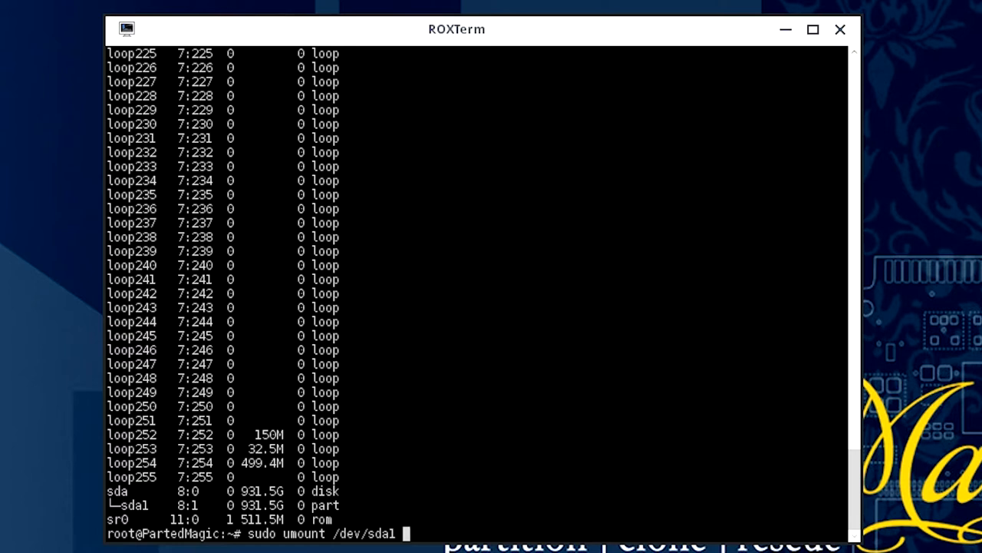
pyautogui.write('-l')
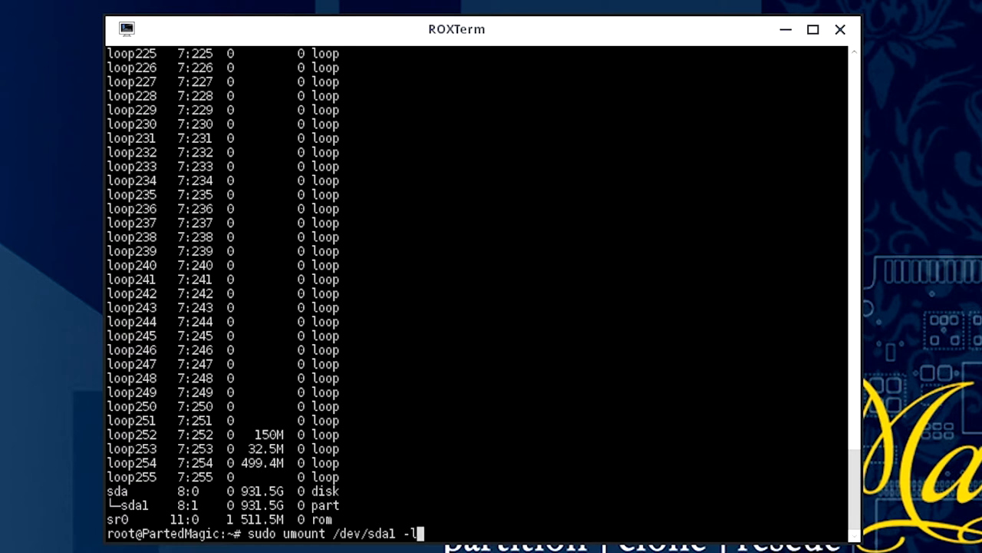
pyautogui.press('Return')
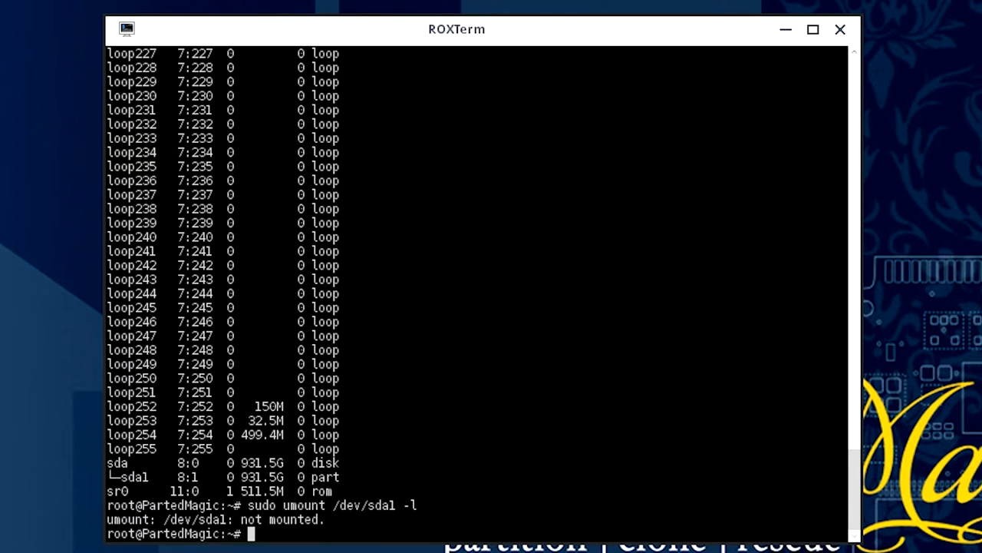
# Run 'sudo dd if=/dev/urandom of=/dev/sda bs=10M status=progress' to overwrite sda.
pyautogui.write('sudo')
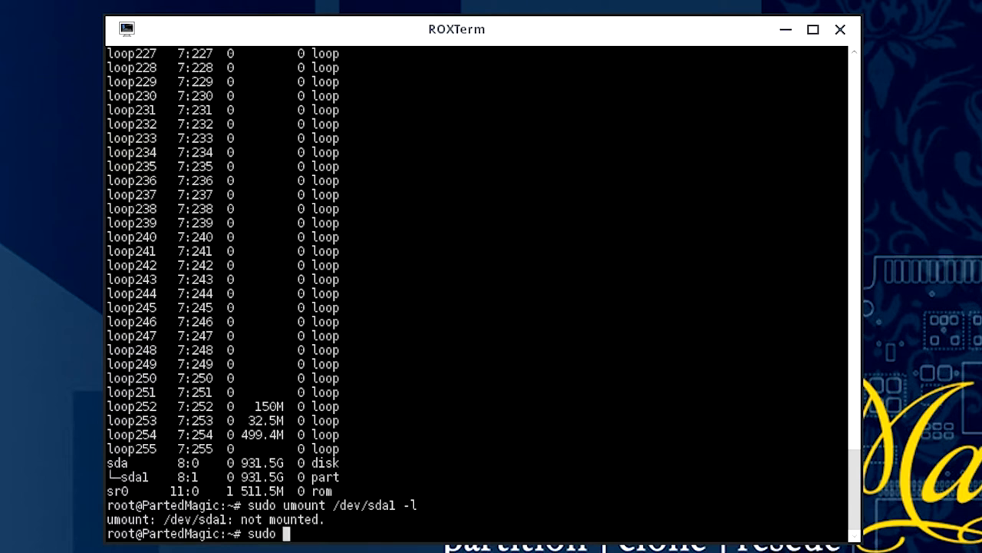
pyautogui.write('dd')
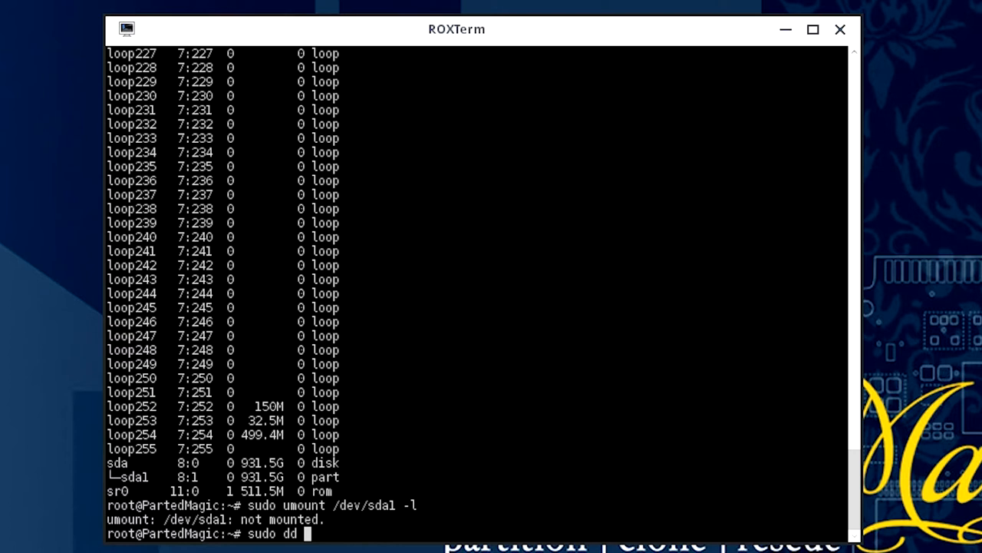
pyautogui.write('if=')
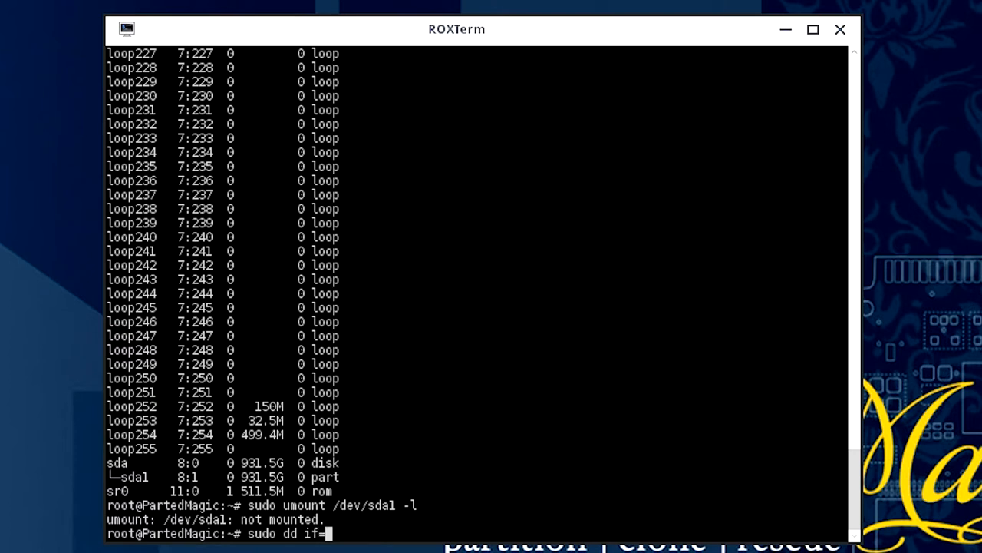
pyautogui.write('/de')
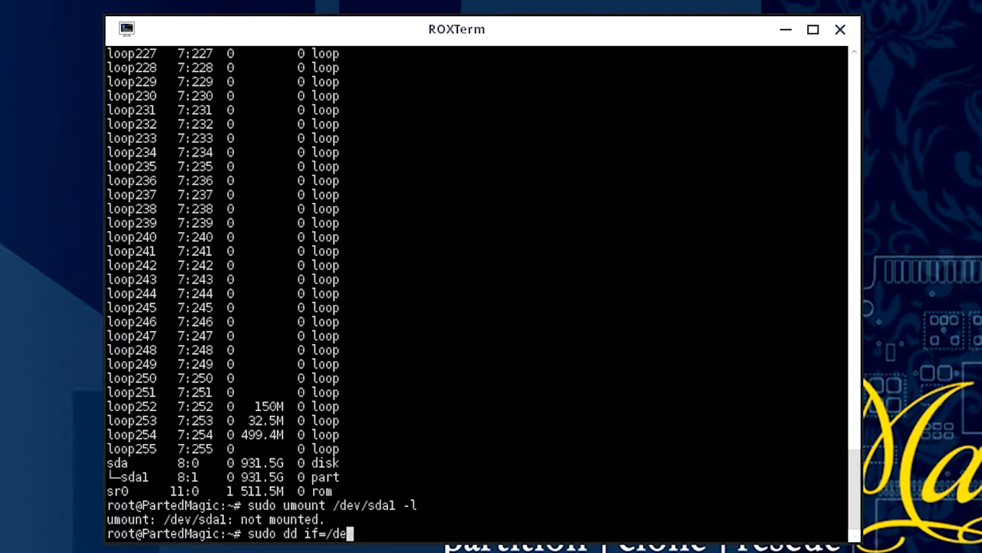
pyautogui.write('v/')
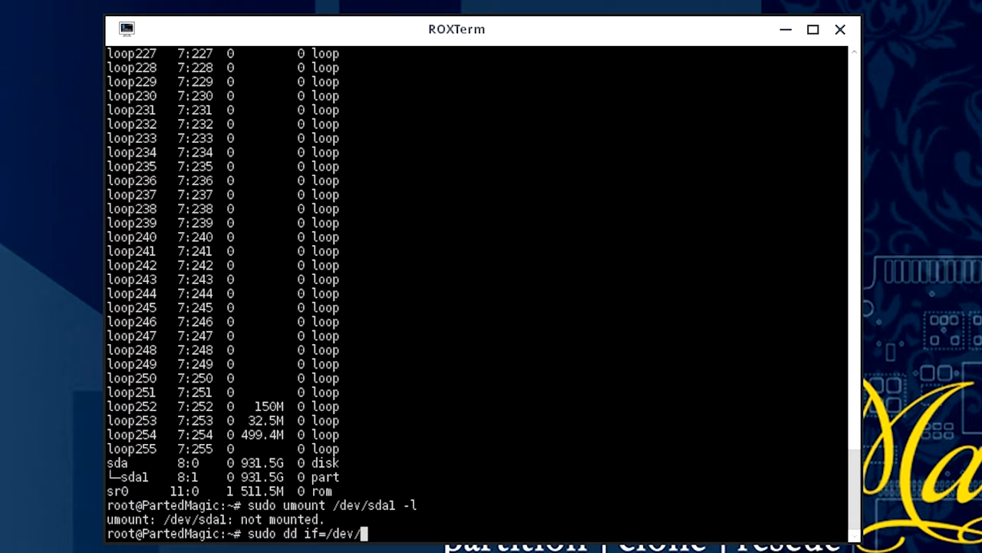
pyautogui.write('urando')
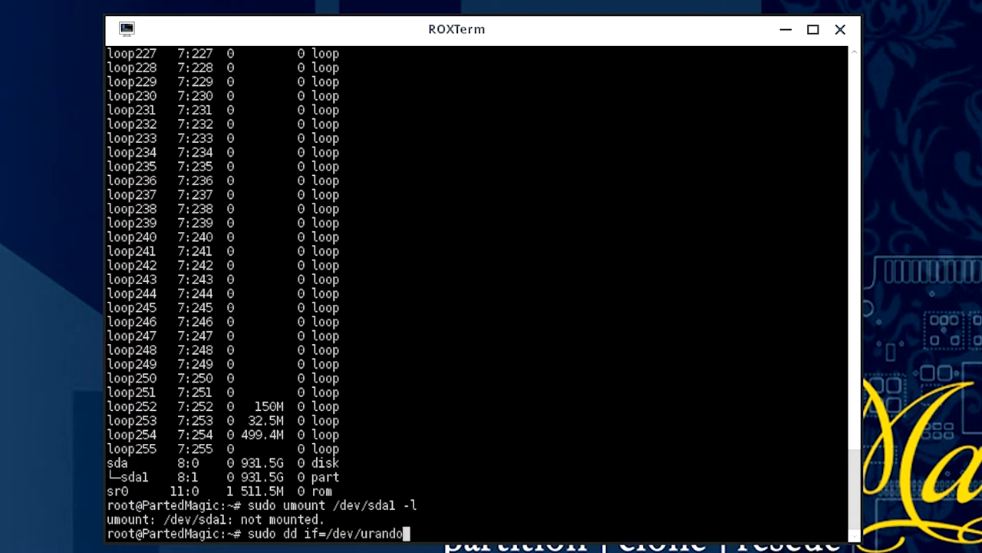
pyautogui.write('m')
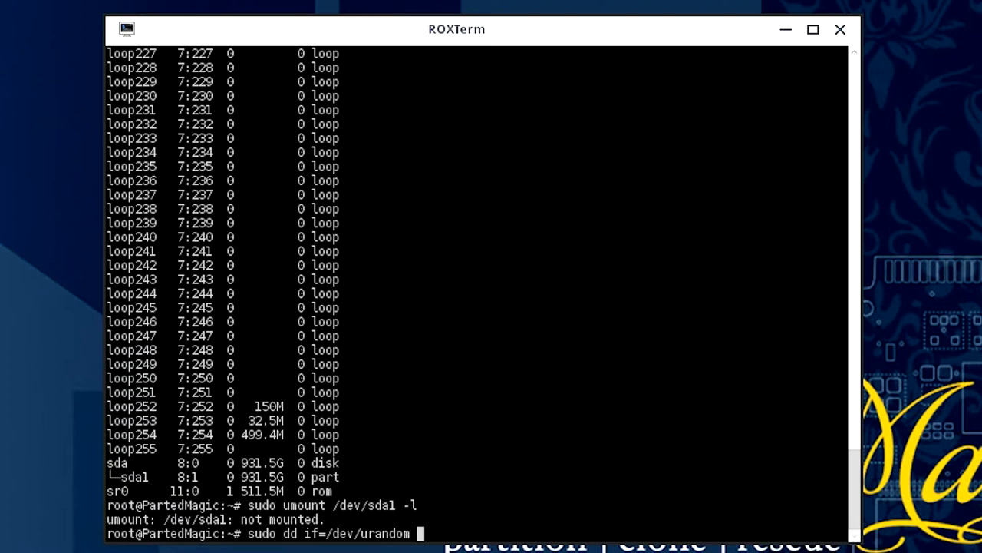
pyautogui.write('of')
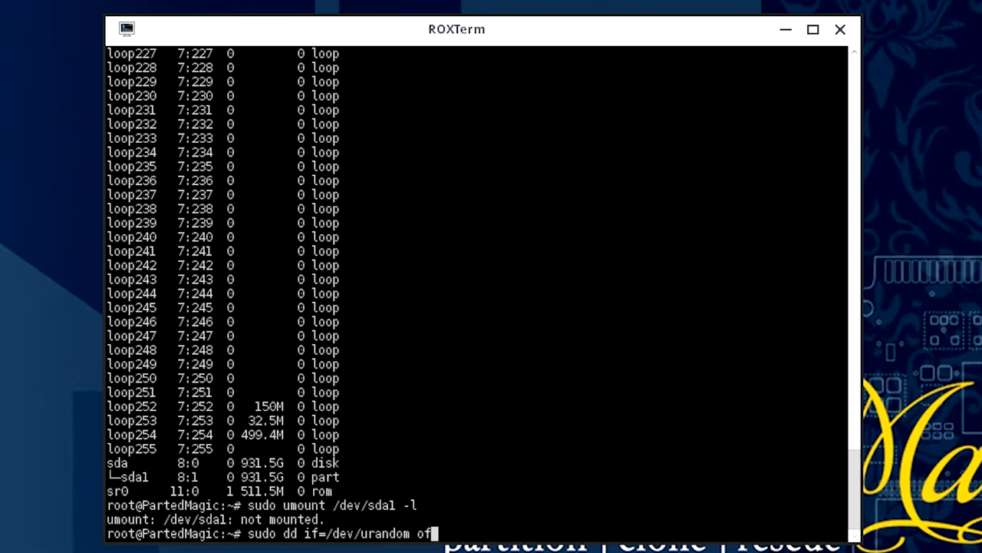
pyautogui.write('=')
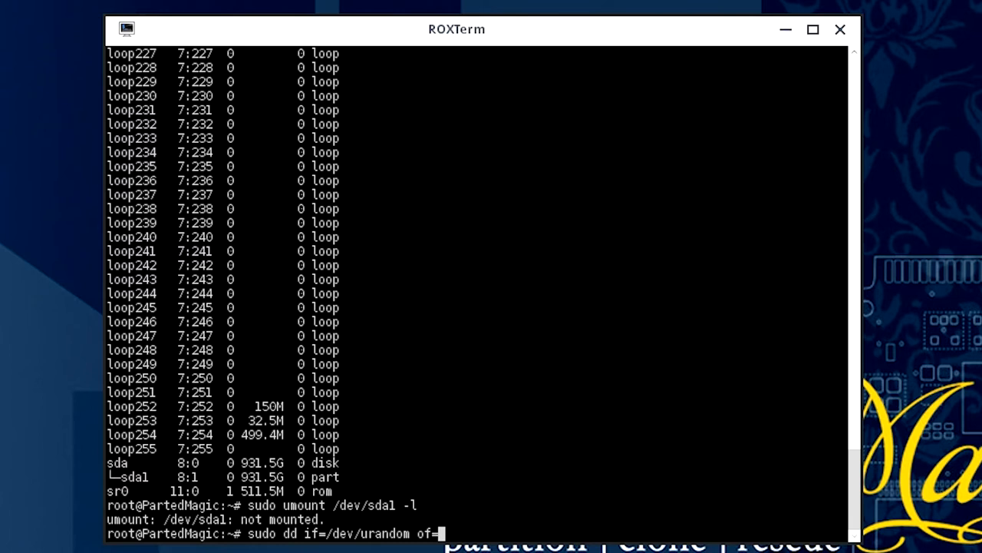
pyautogui.write('/dev/')
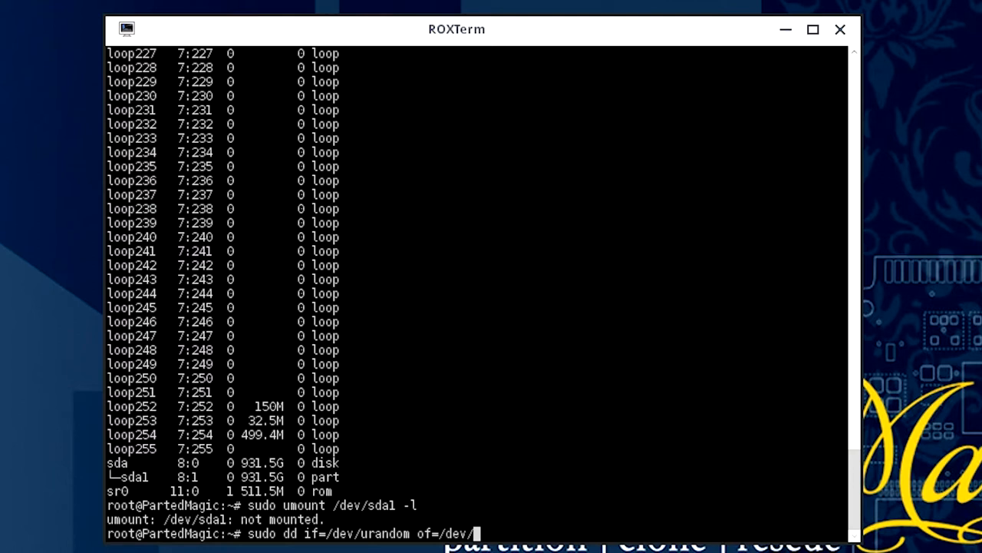
pyautogui.write('d')
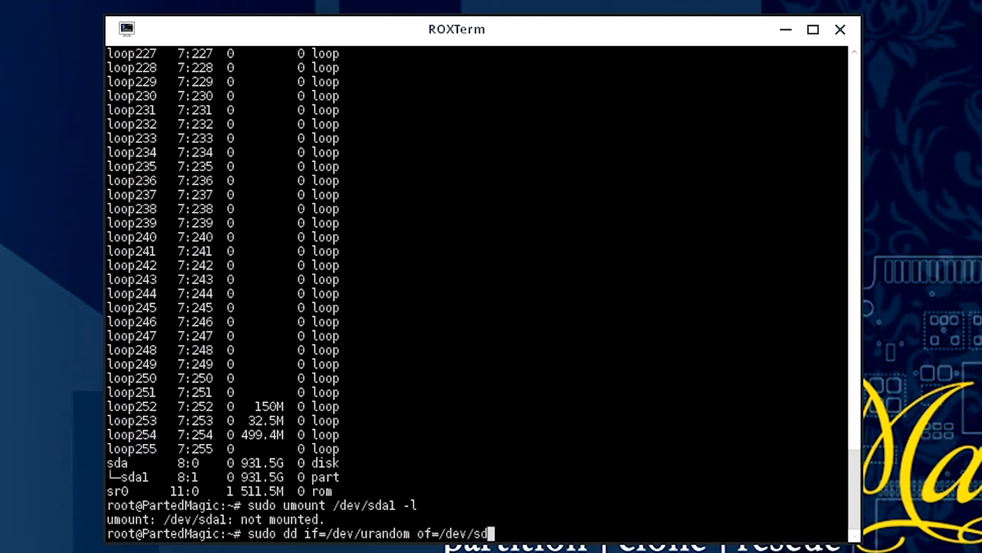
pyautogui.write('a')
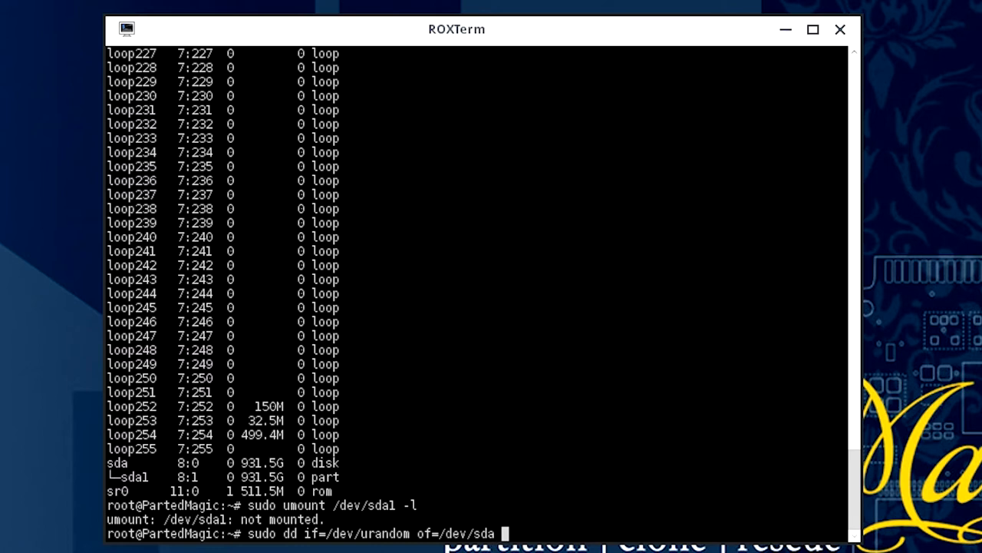
pyautogui.write('bs')
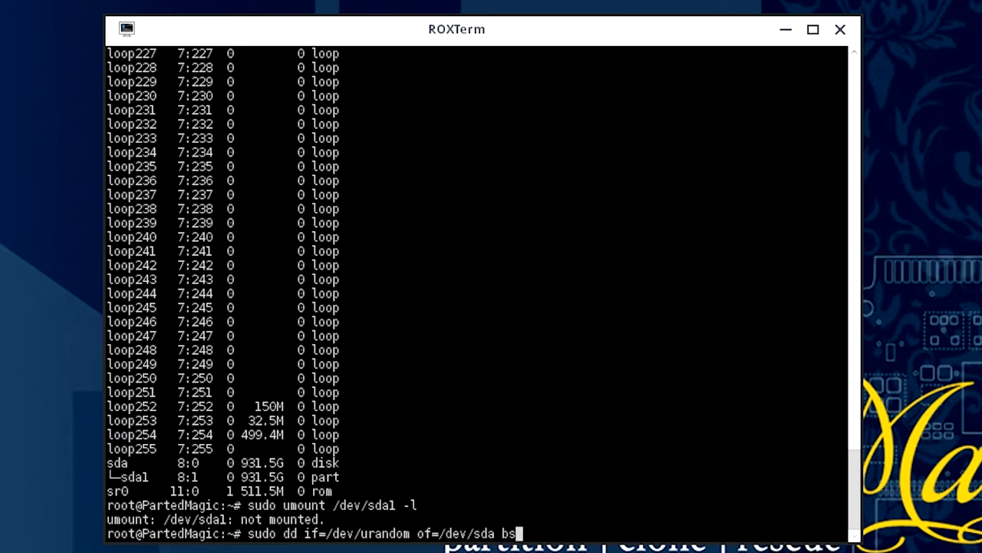
pyautogui.write('1')
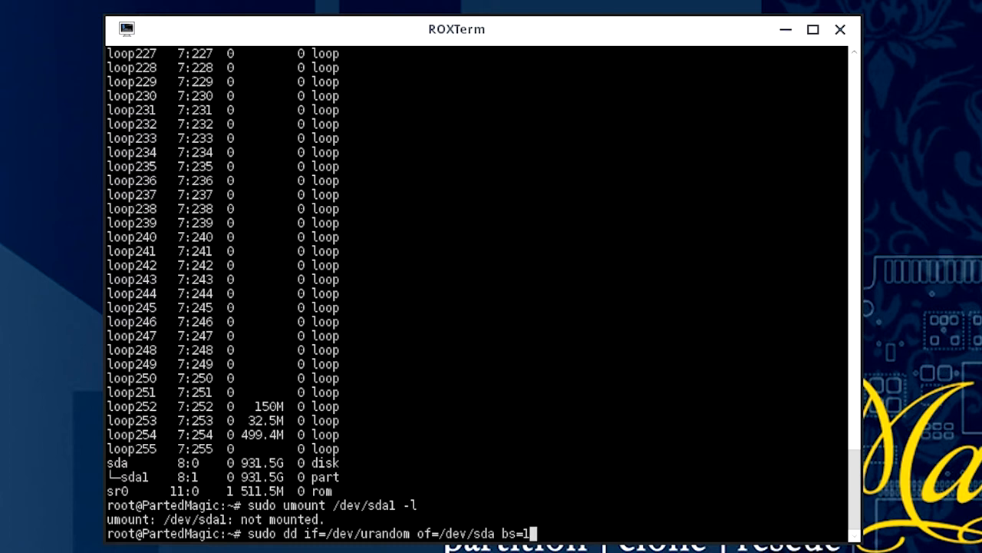
pyautogui.write('0M')
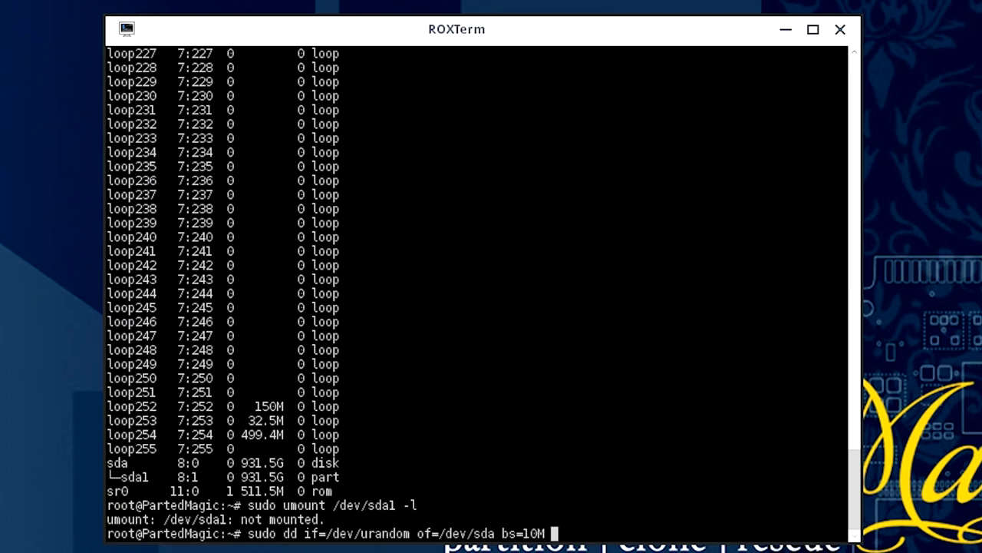
pyautogui.write('stat')
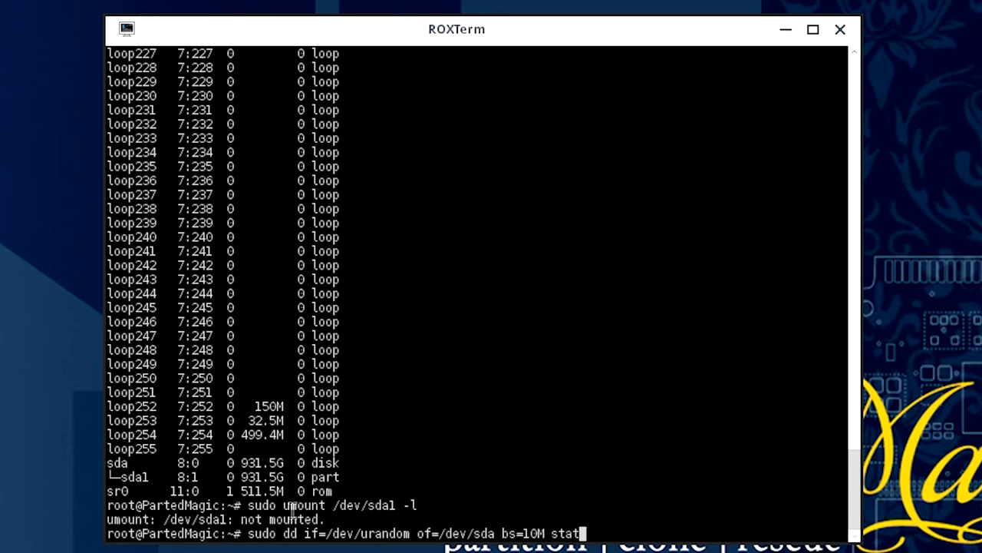
pyautogui.write('us=')
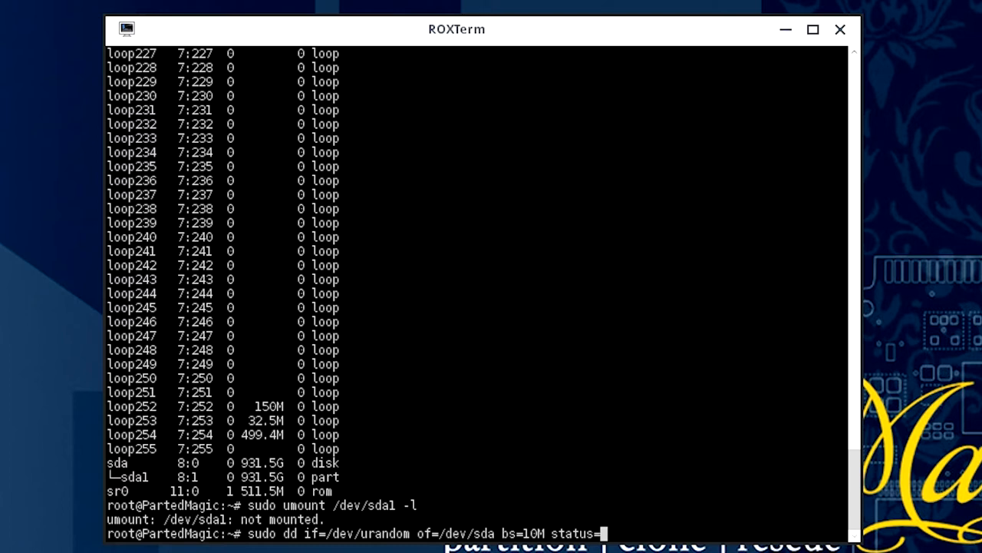
pyautogui.write('progress')
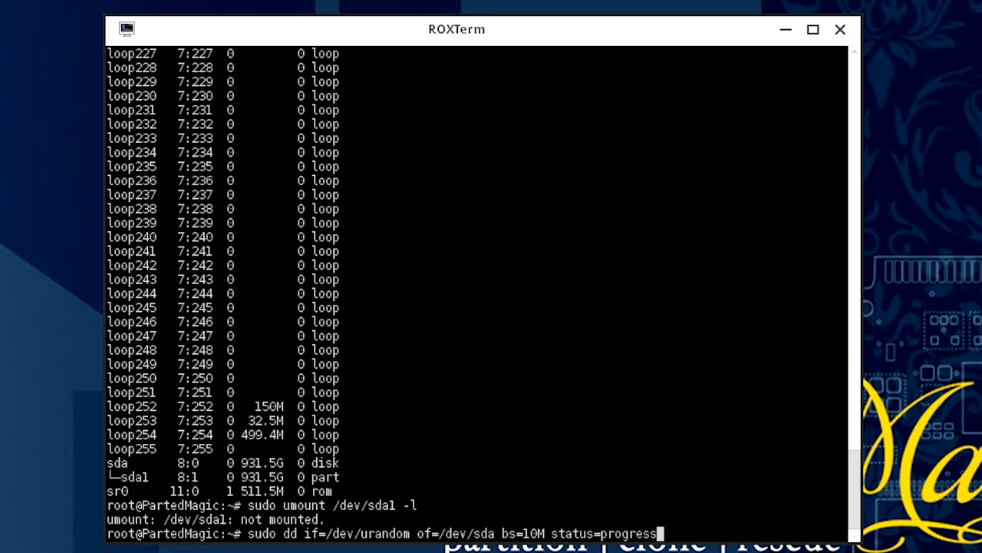
pyautogui.press('Return')
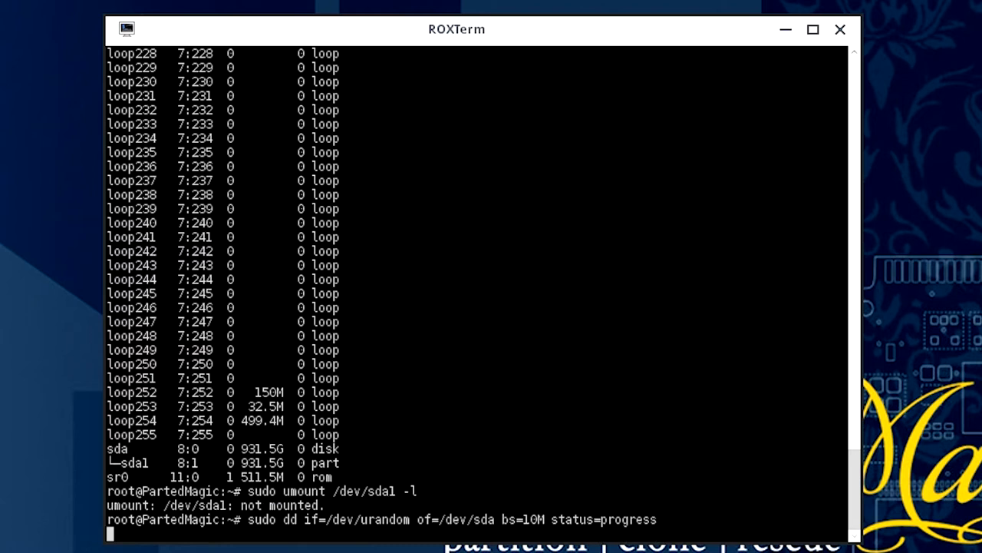
pyautogui.press('Return')
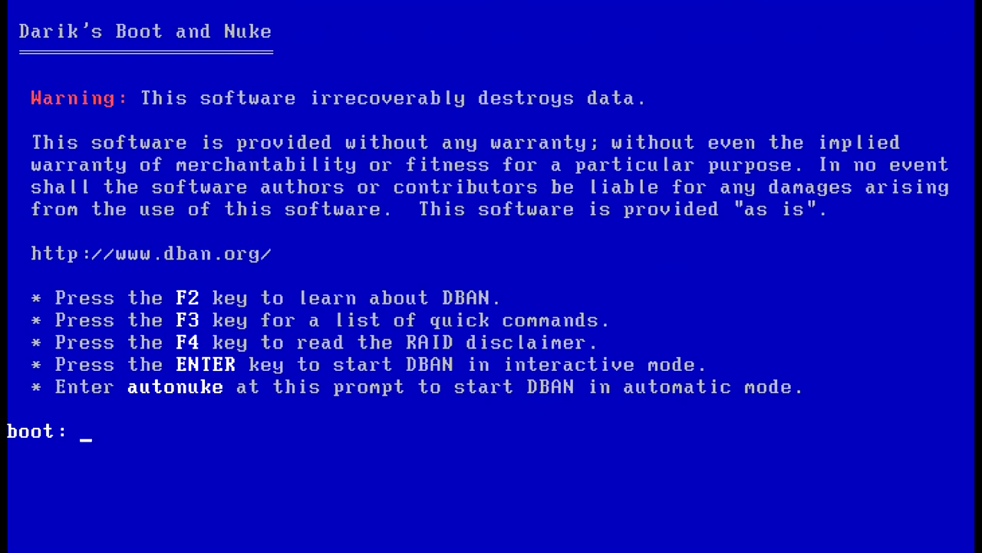
# Boot DBAN in interactive mode from the boot: prompt.
pyautogui.press('Return')
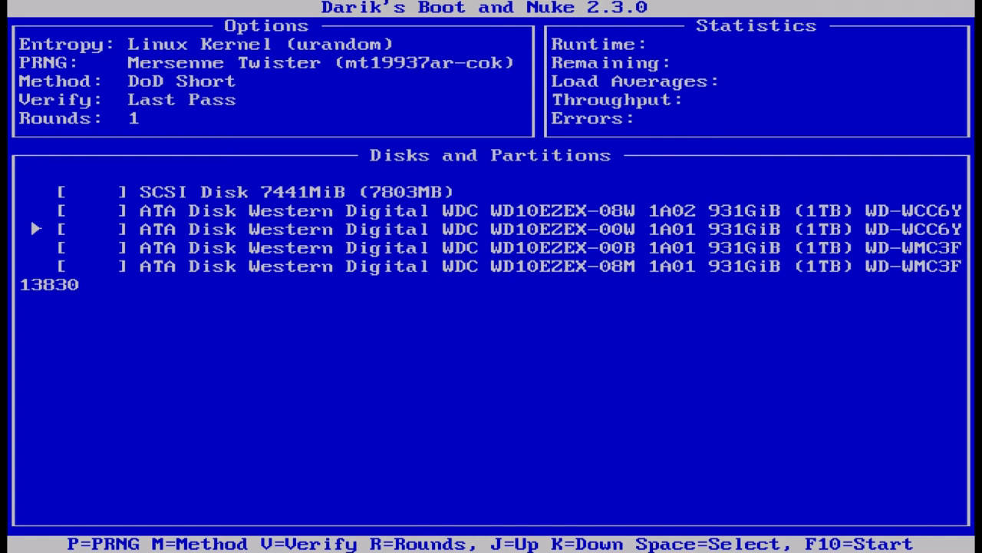
pyautogui.press('J')
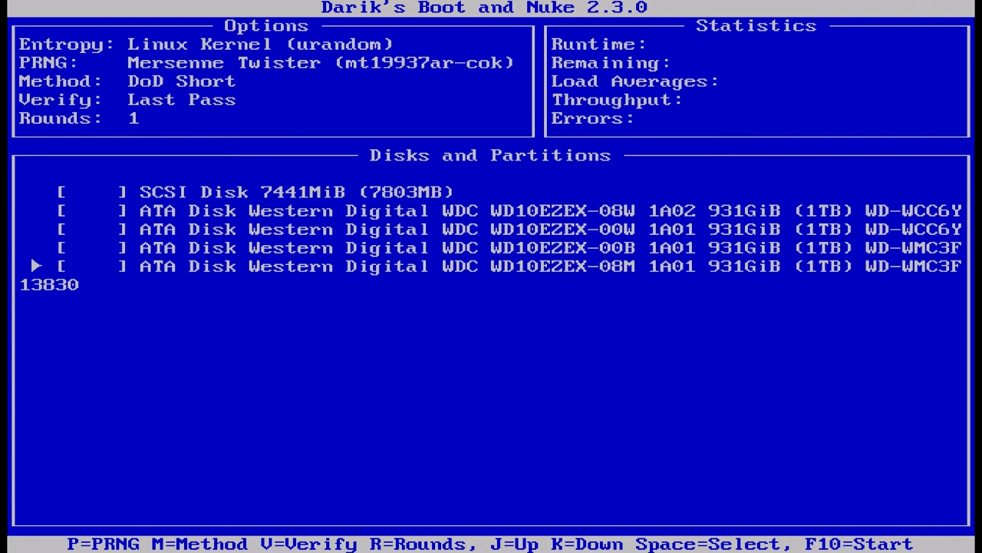
pyautogui.press('J')
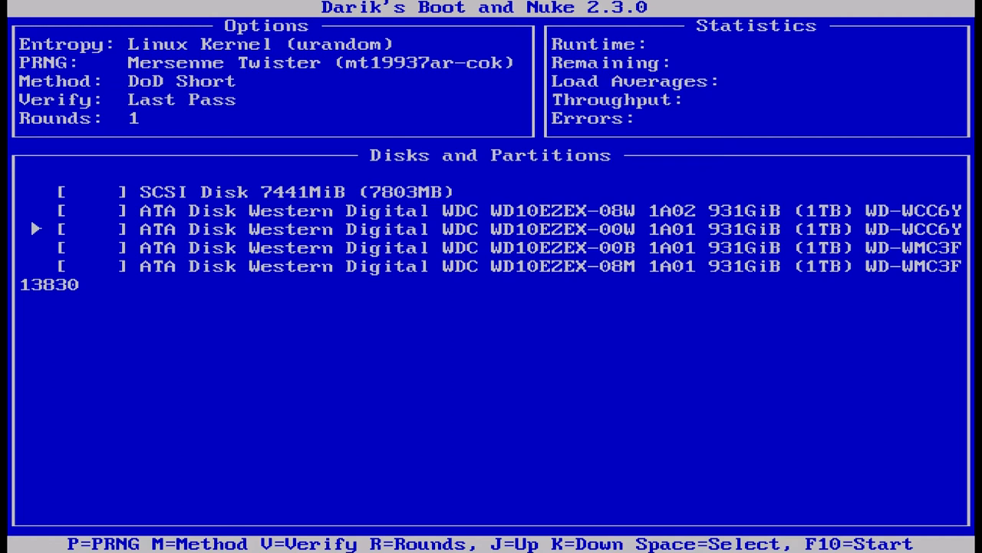
pyautogui.press('j')
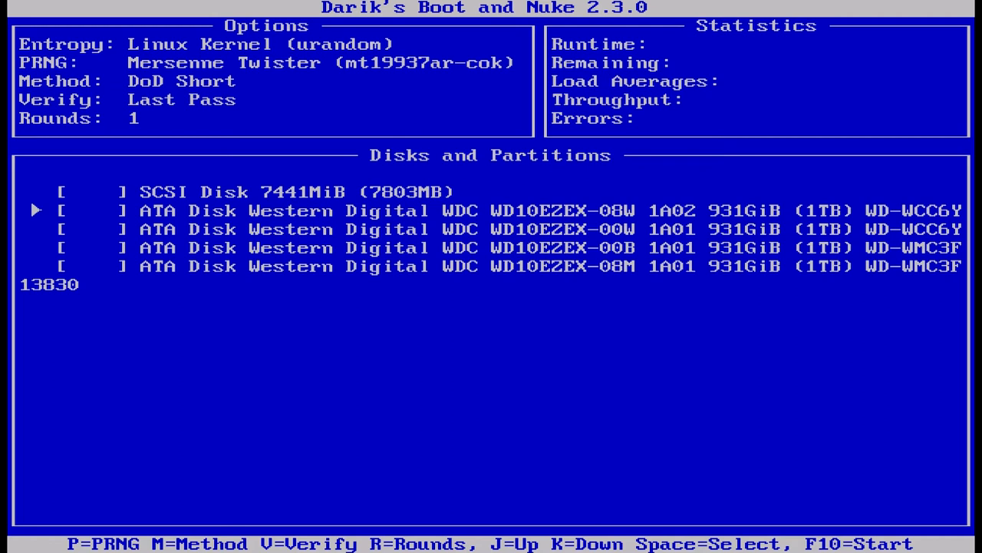
# Mark the four 1TB Western Digital disks [wipe] and start the wipe with F10.
pyautogui.press('space')
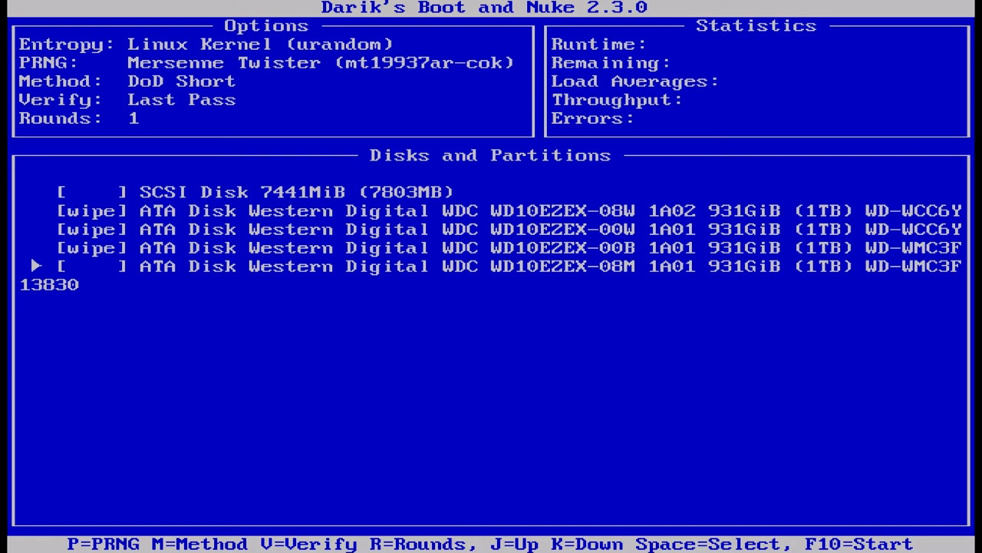
pyautogui.press('space')
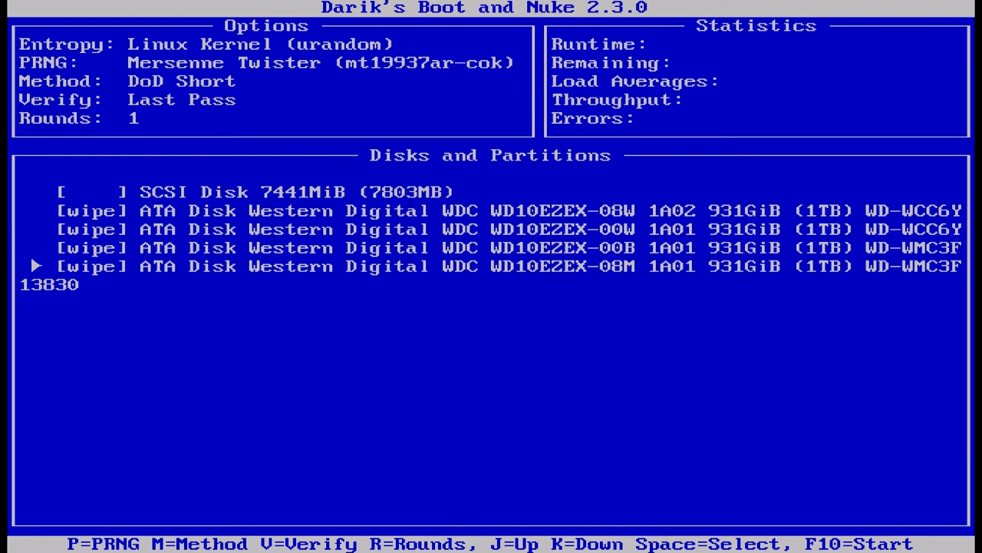
pyautogui.press('F10')
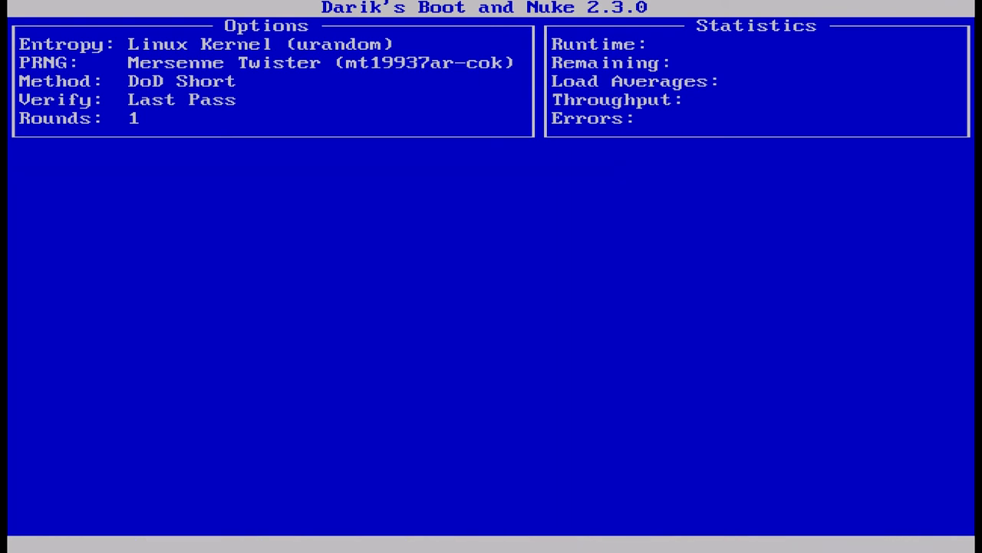